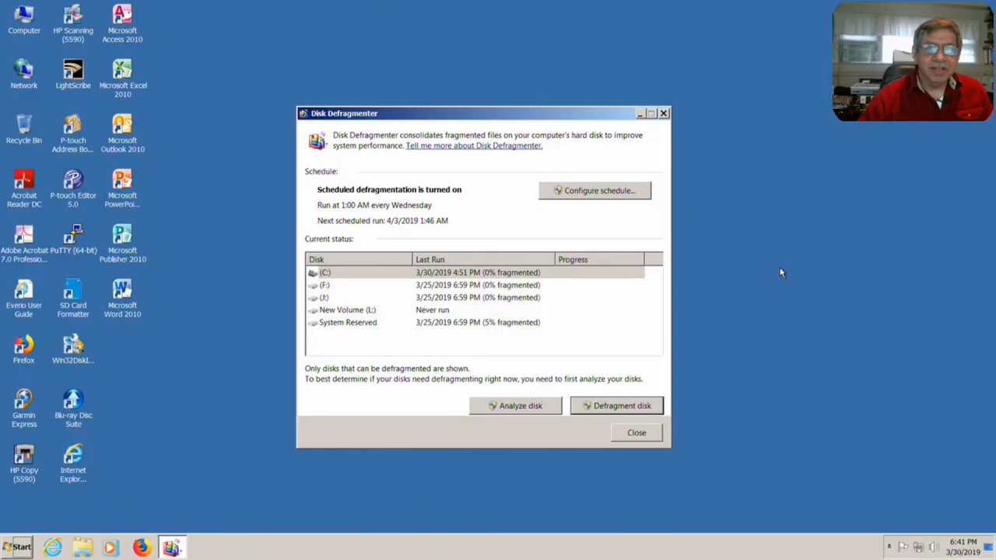
{"action": "mouse_move", "coordinate": [760, 292]}
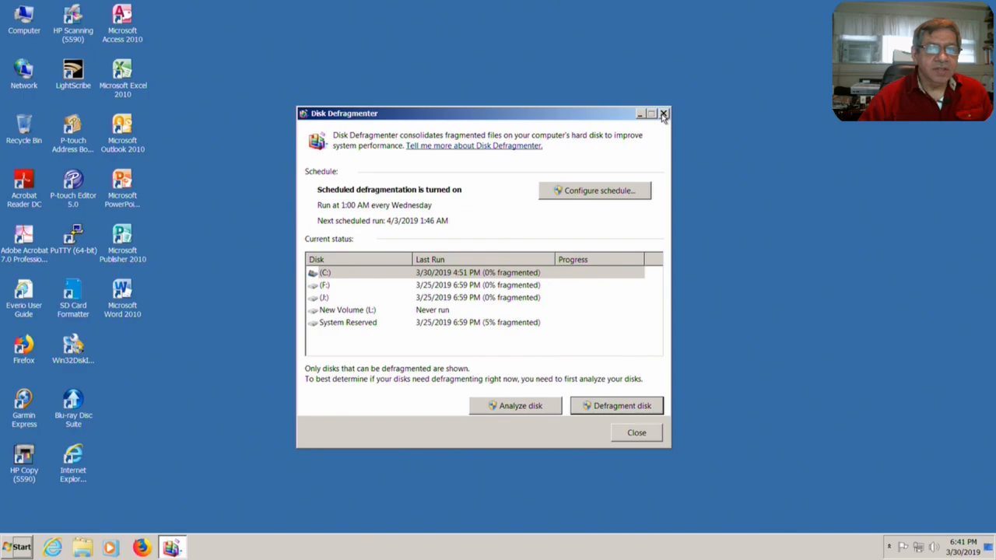
- Close the Windows 7 Disk Defragmenter window
{"action": "left_click", "coordinate": [664, 114]}
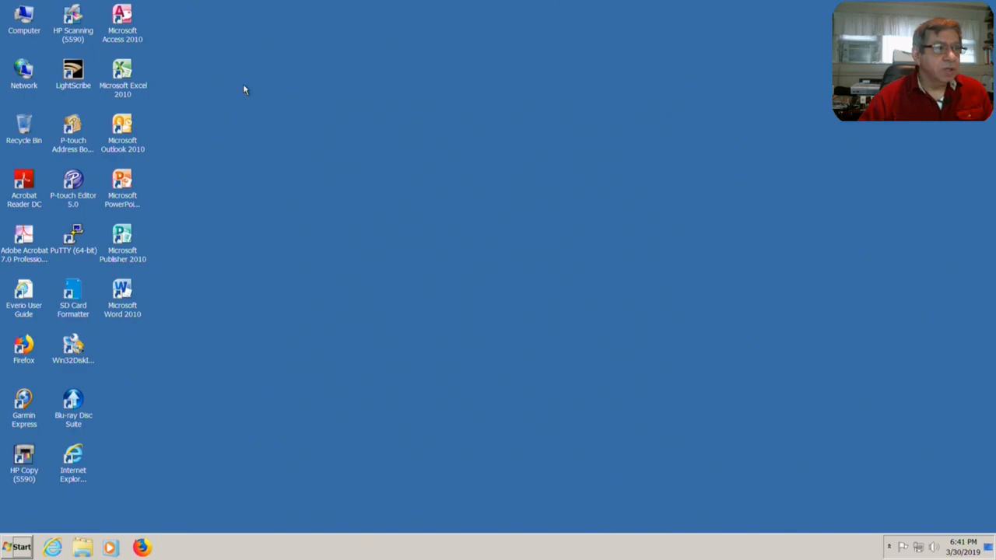
- Review Local Disk (C:) properties in Computer, showing 431 GB free of 488 GB
{"action": "double_click", "coordinate": [23, 15]}
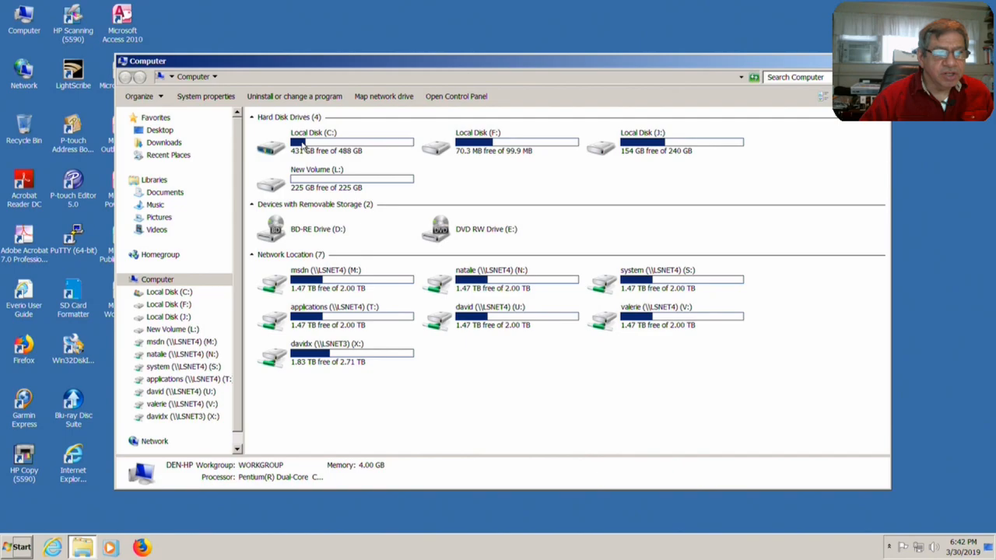
{"action": "right_click", "coordinate": [313, 144]}
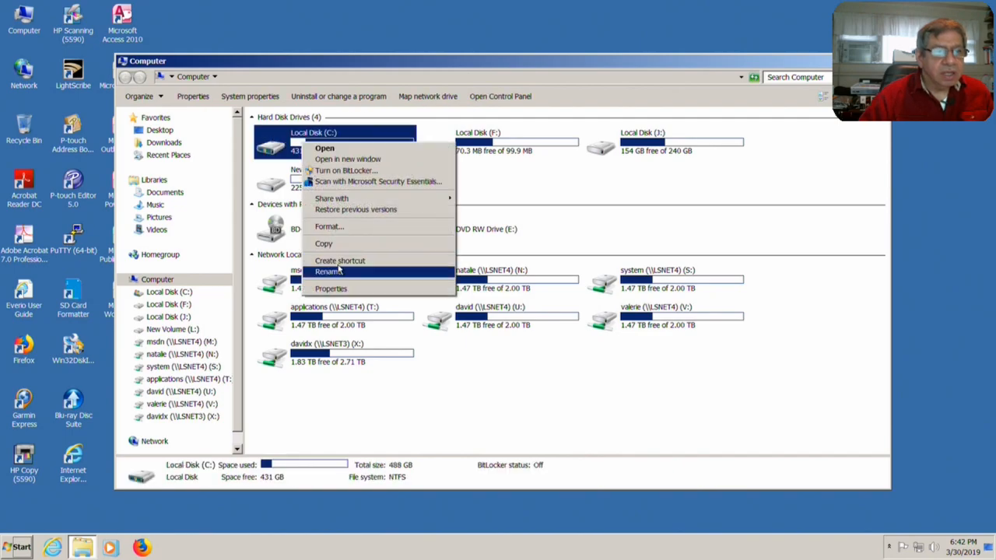
{"action": "left_click", "coordinate": [330, 289]}
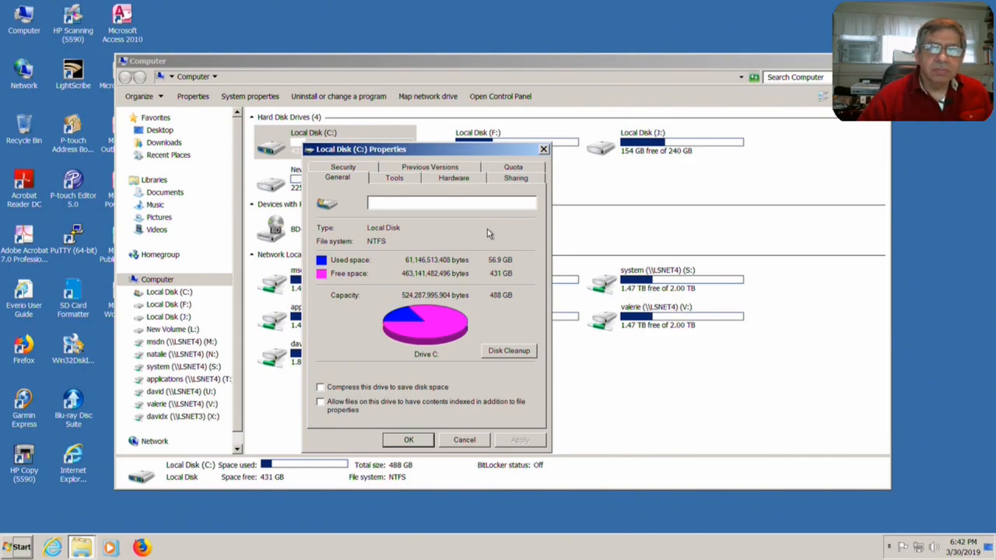
{"action": "mouse_move", "coordinate": [541, 161]}
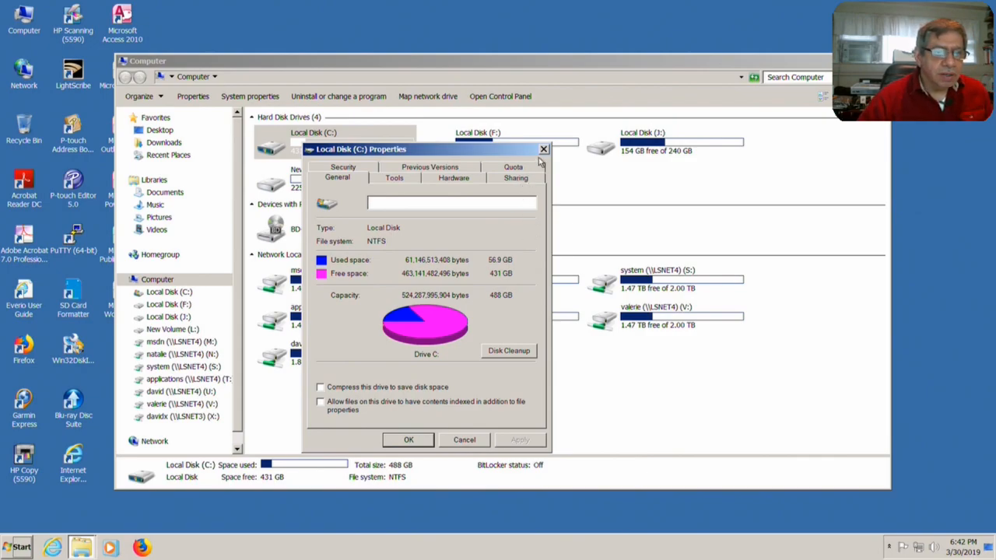
{"action": "left_click", "coordinate": [543, 148]}
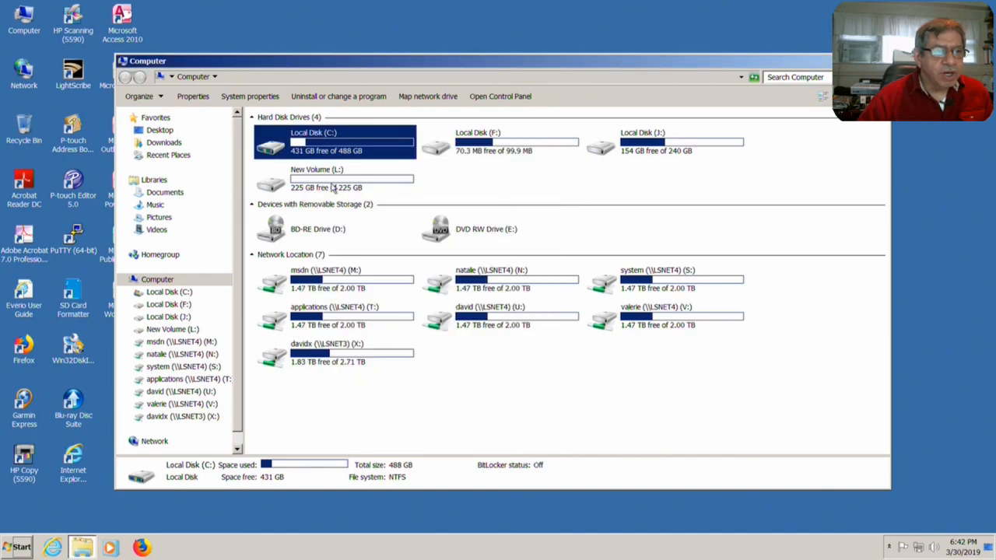
{"action": "mouse_move", "coordinate": [327, 183]}
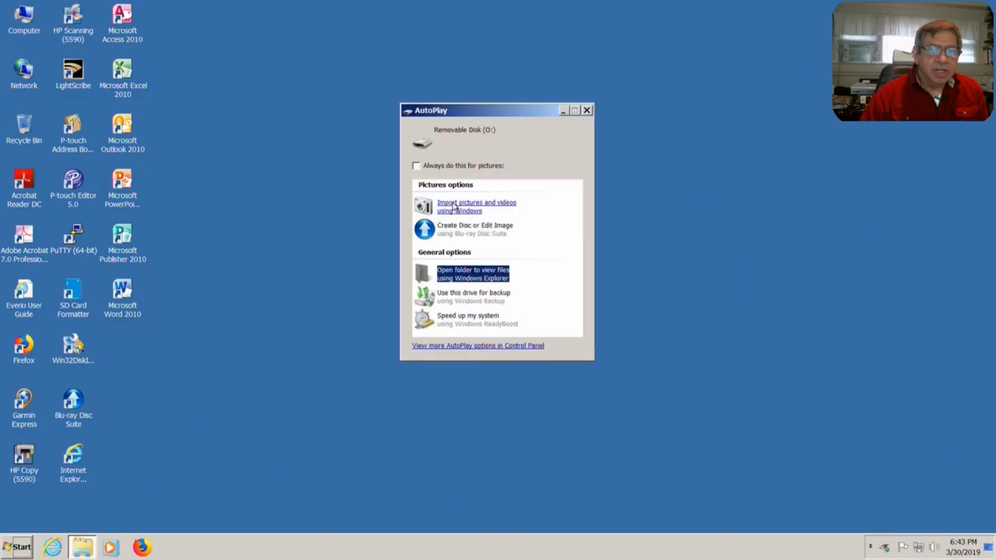
- Dismiss the AutoPlay prompt for removable disk (O:)
{"action": "left_click", "coordinate": [17, 547]}
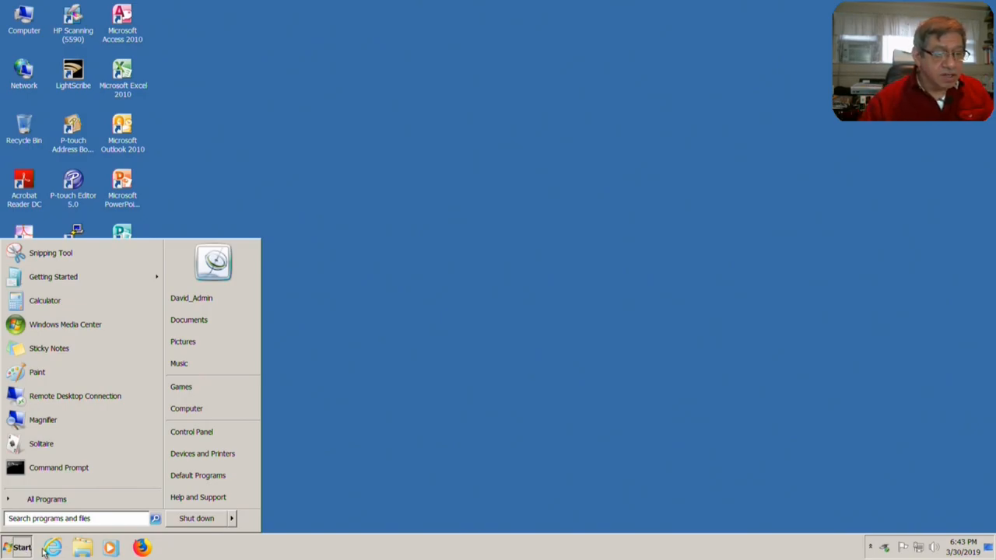
{"action": "mouse_move", "coordinate": [47, 499]}
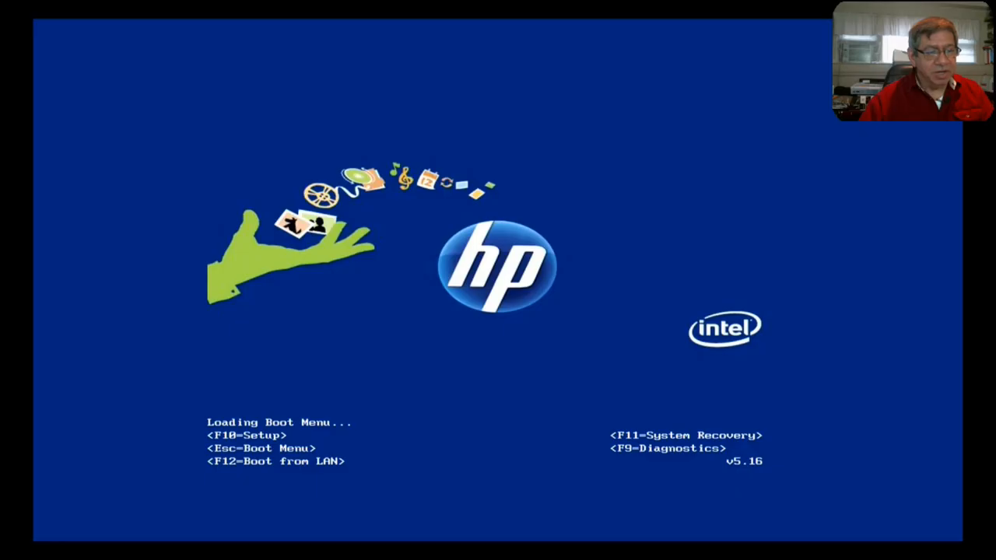
- Open the HP Boot Menu and pick the WDC hard drive as boot device
{"action": "key", "text": "Esc"}
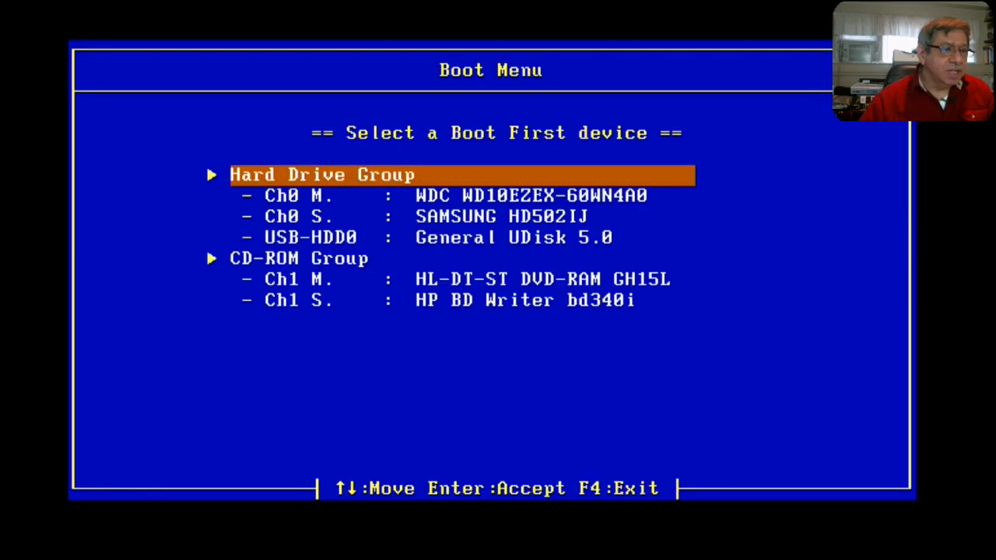
{"action": "key", "text": "Down"}
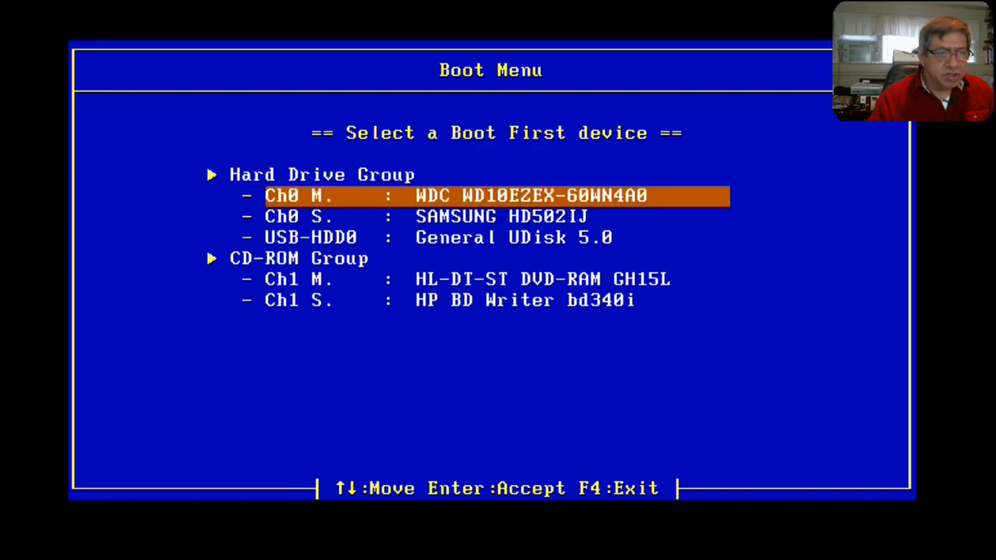
{"action": "key", "text": "down"}
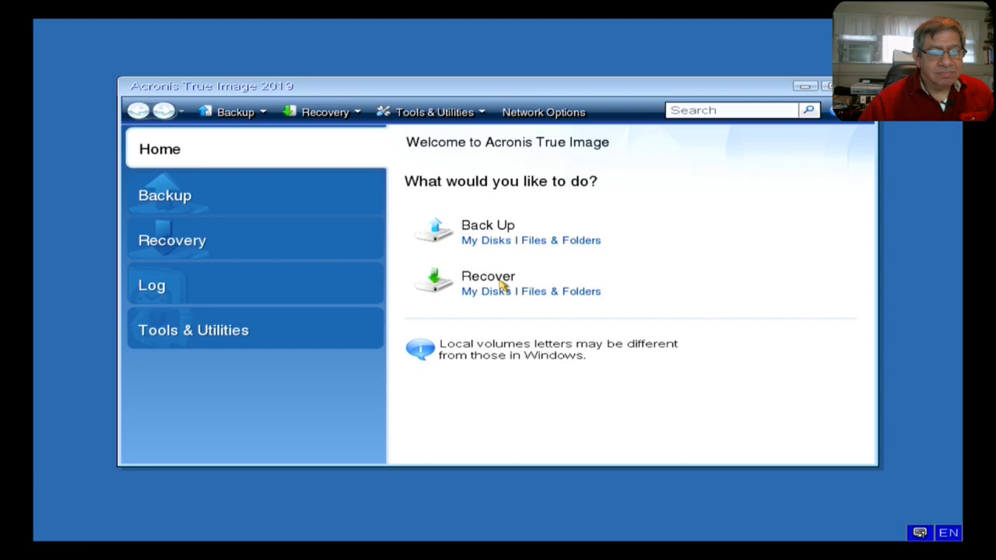
{"action": "mouse_move", "coordinate": [657, 262]}
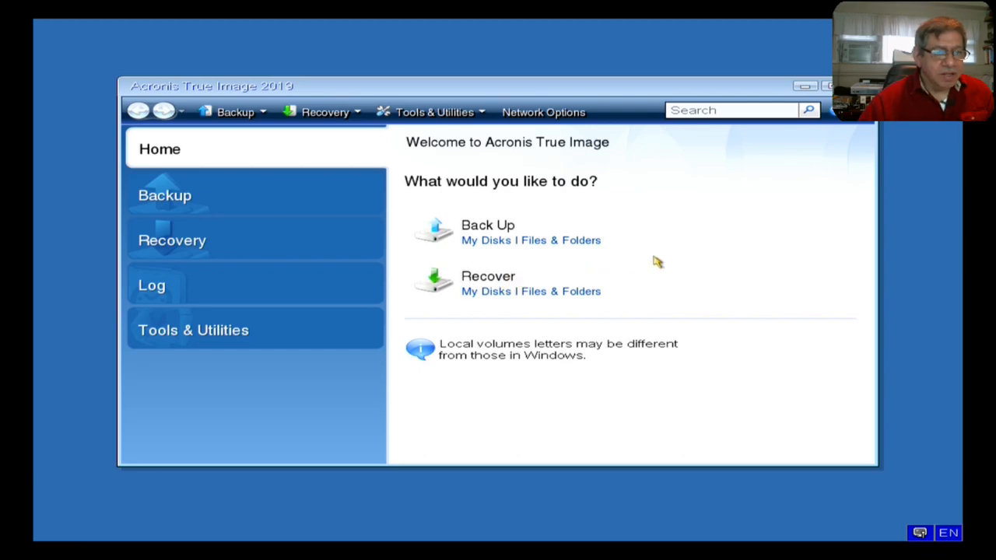
- Go to the Acronis Backup page with Disk and Partition Backup and My Data
{"action": "left_click", "coordinate": [165, 195]}
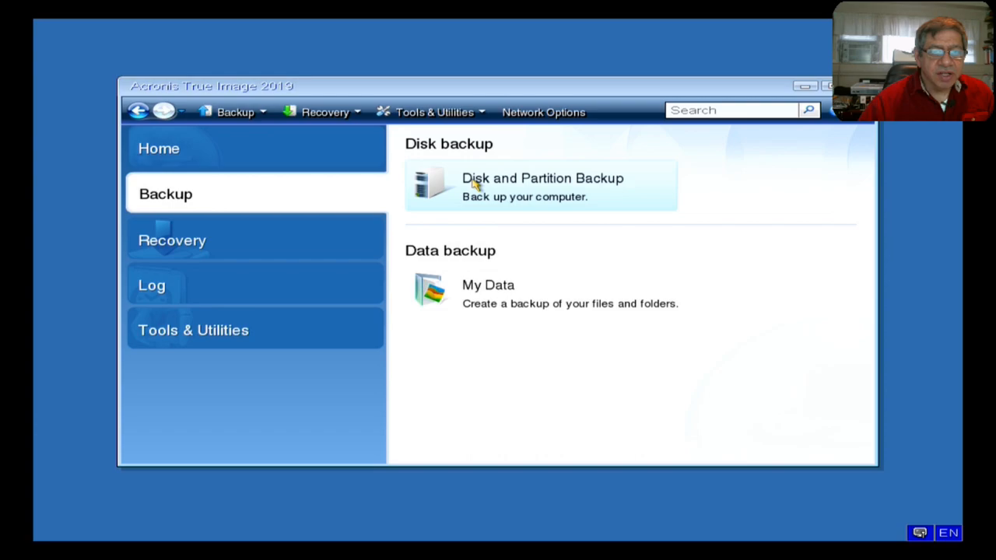
- Start a partition backup of D: only, excluding C:, E: and F:, and continue
{"action": "left_click", "coordinate": [543, 185]}
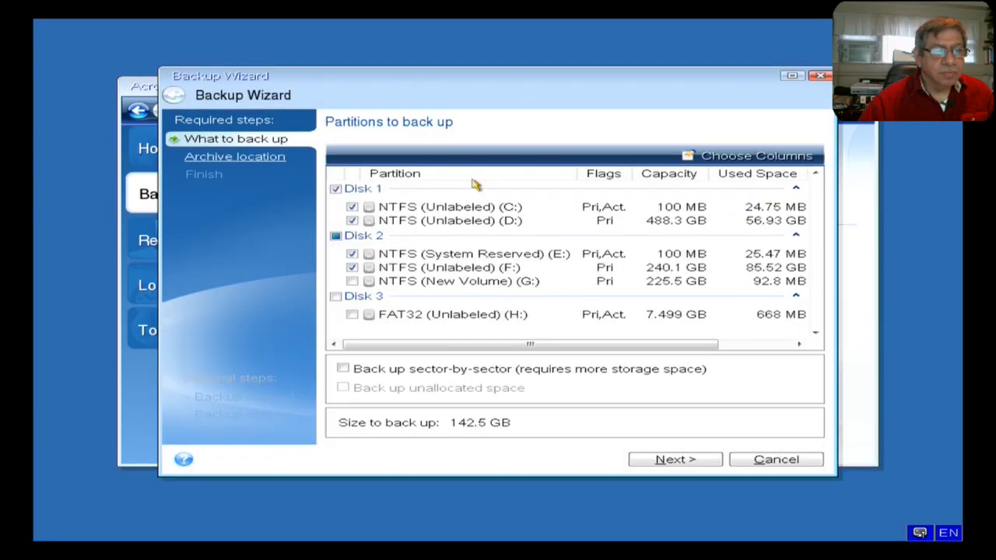
{"action": "mouse_move", "coordinate": [557, 397]}
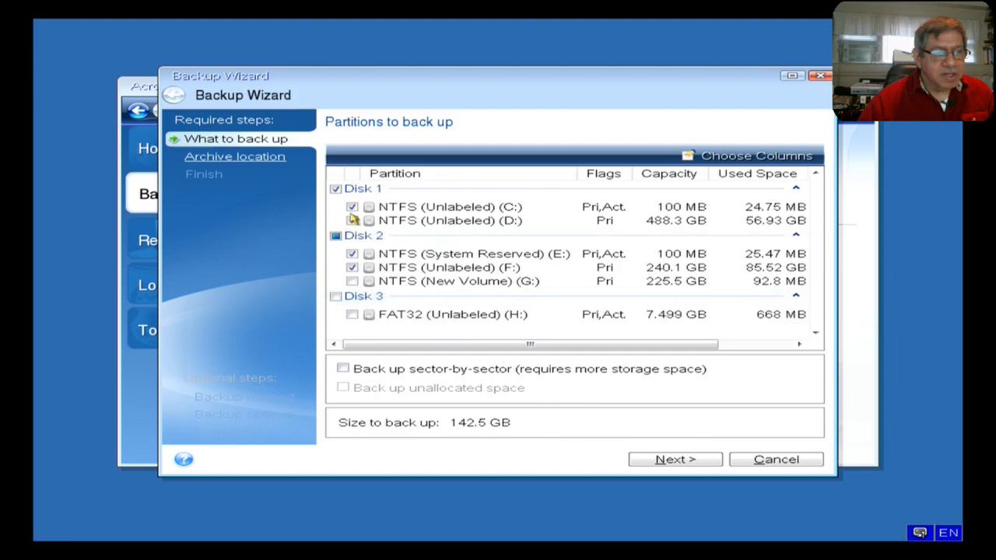
{"action": "left_click", "coordinate": [352, 206]}
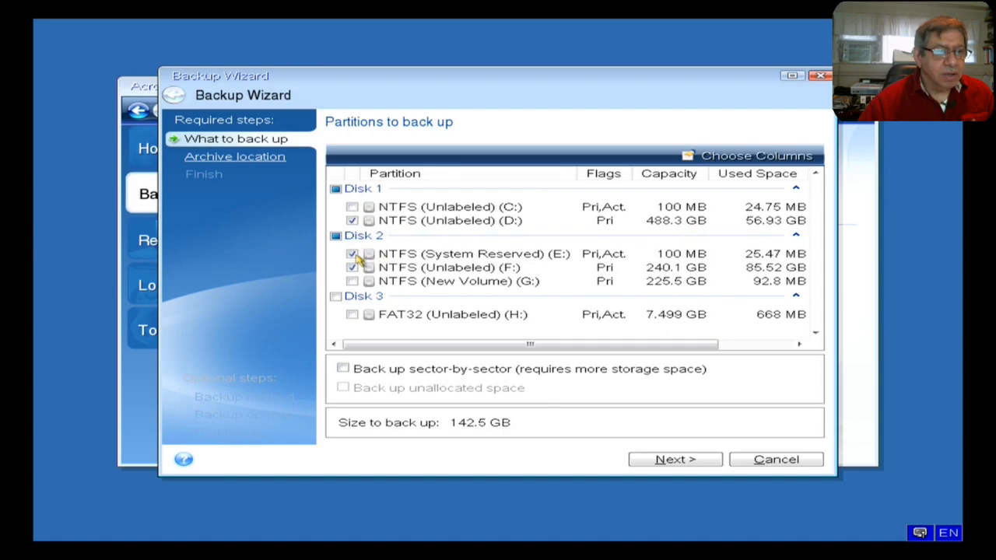
{"action": "left_click", "coordinate": [352, 253]}
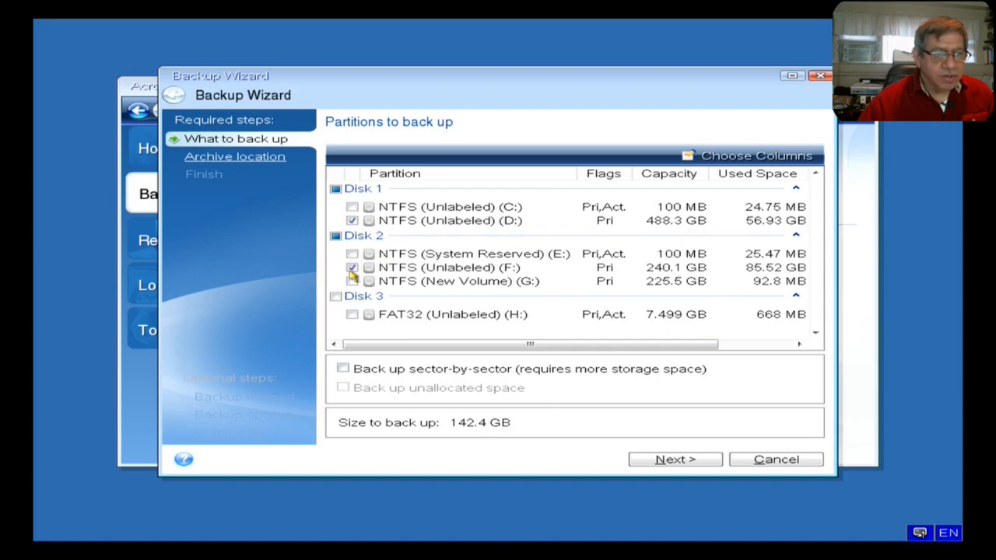
{"action": "left_click", "coordinate": [352, 267]}
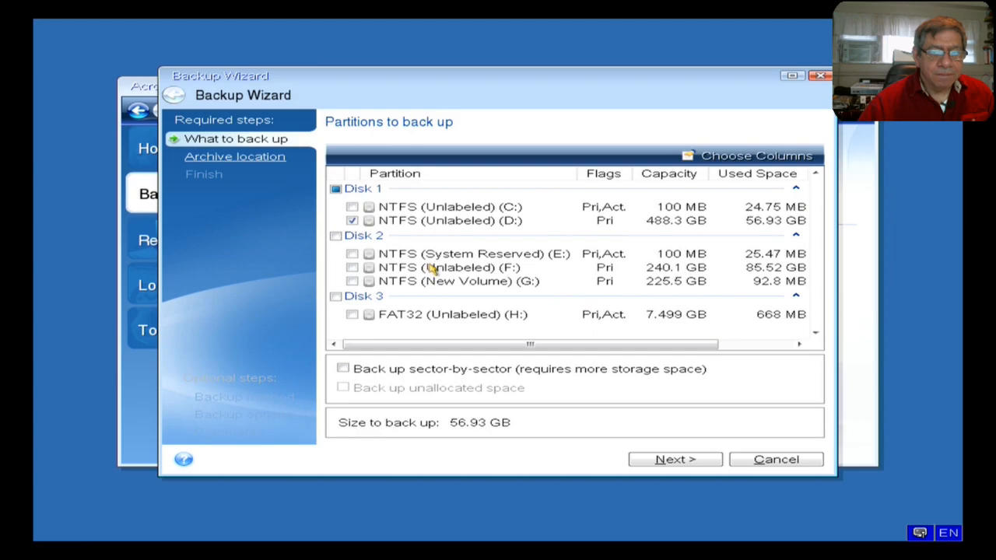
{"action": "mouse_move", "coordinate": [753, 228]}
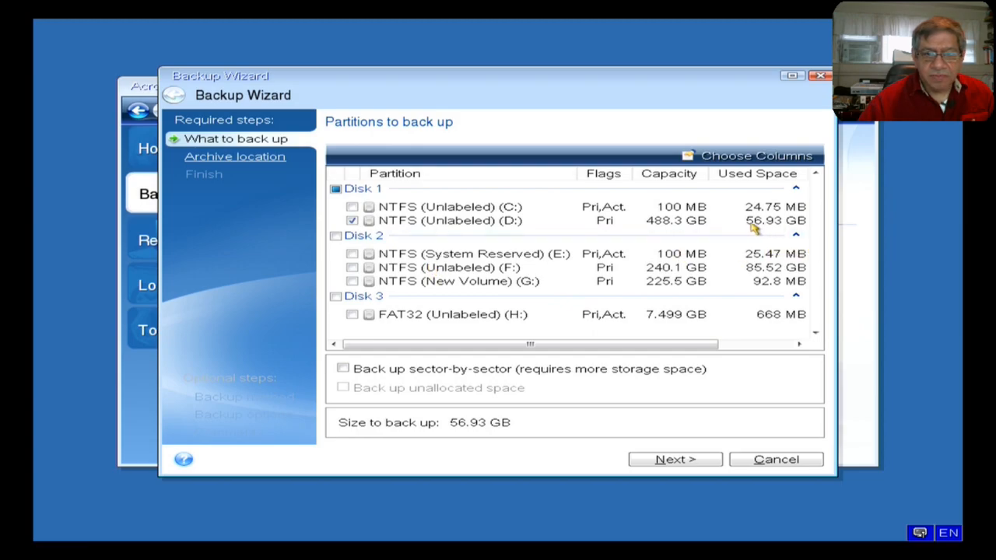
{"action": "mouse_move", "coordinate": [767, 230]}
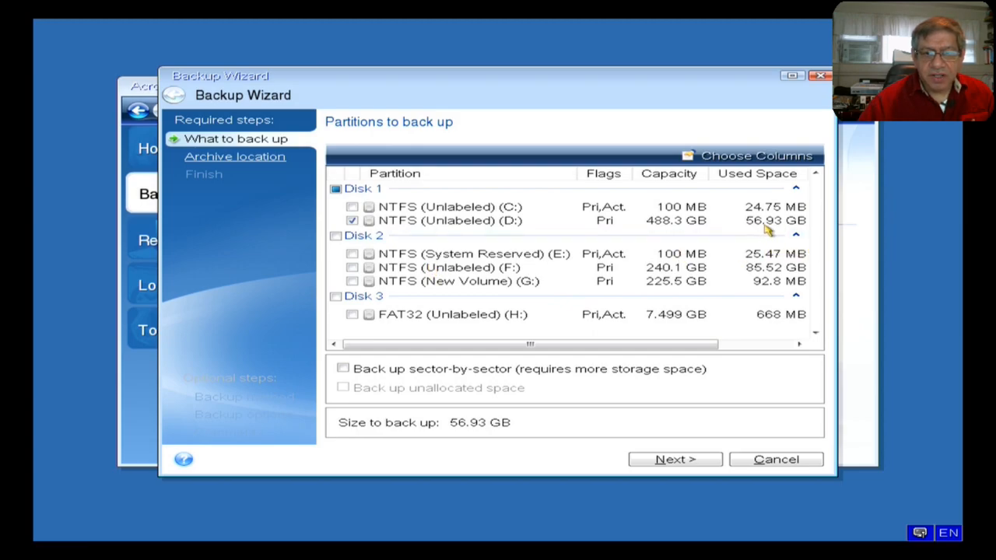
{"action": "mouse_move", "coordinate": [786, 232]}
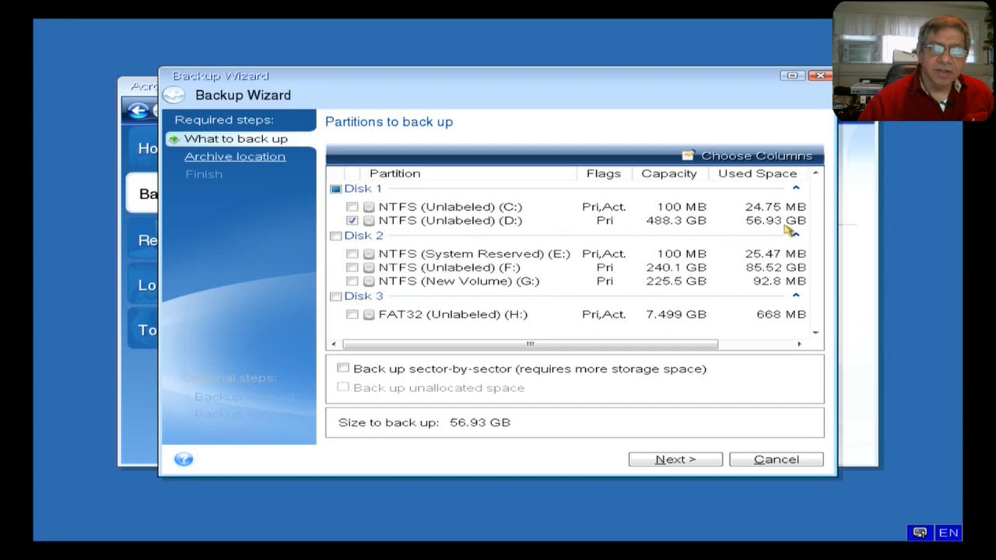
{"action": "mouse_move", "coordinate": [747, 483]}
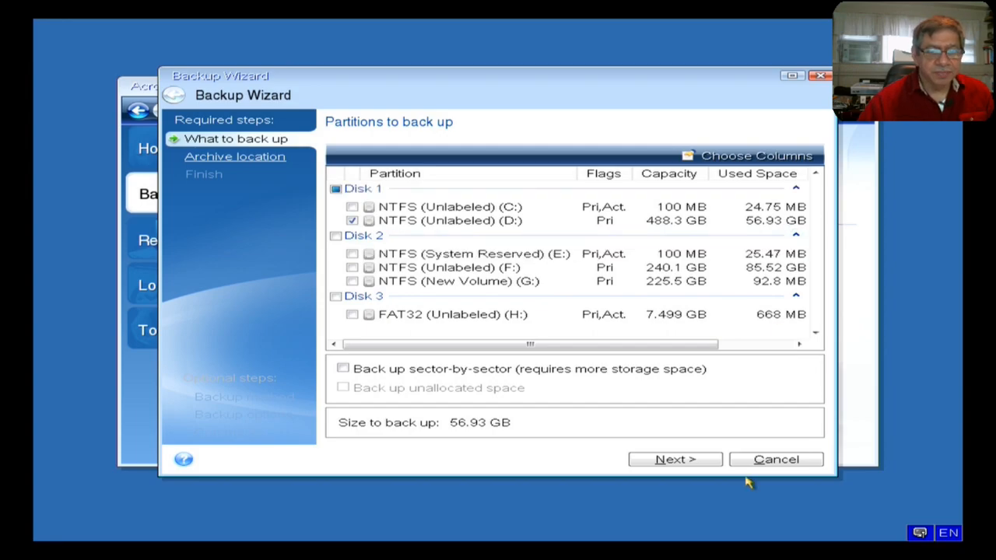
{"action": "left_click", "coordinate": [674, 459]}
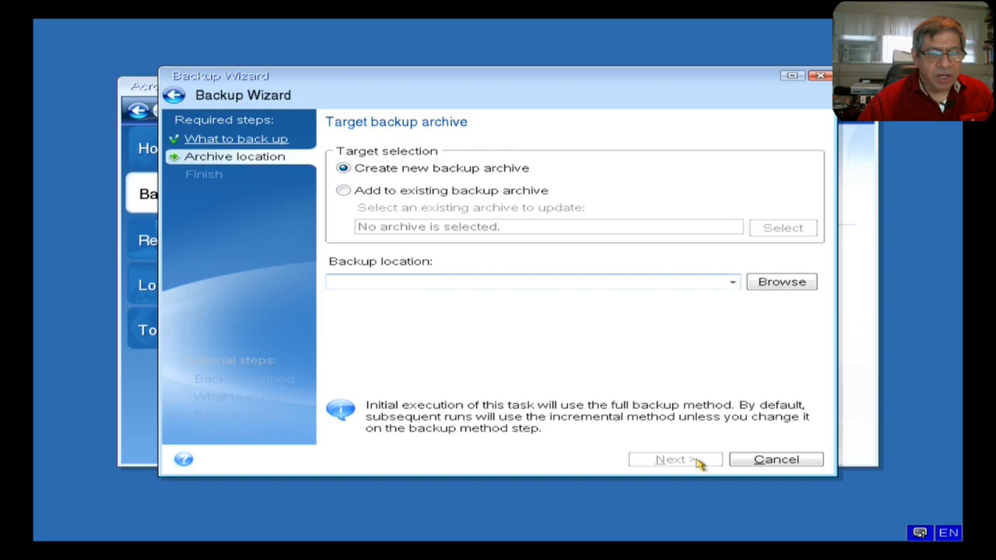
{"action": "left_click", "coordinate": [529, 282]}
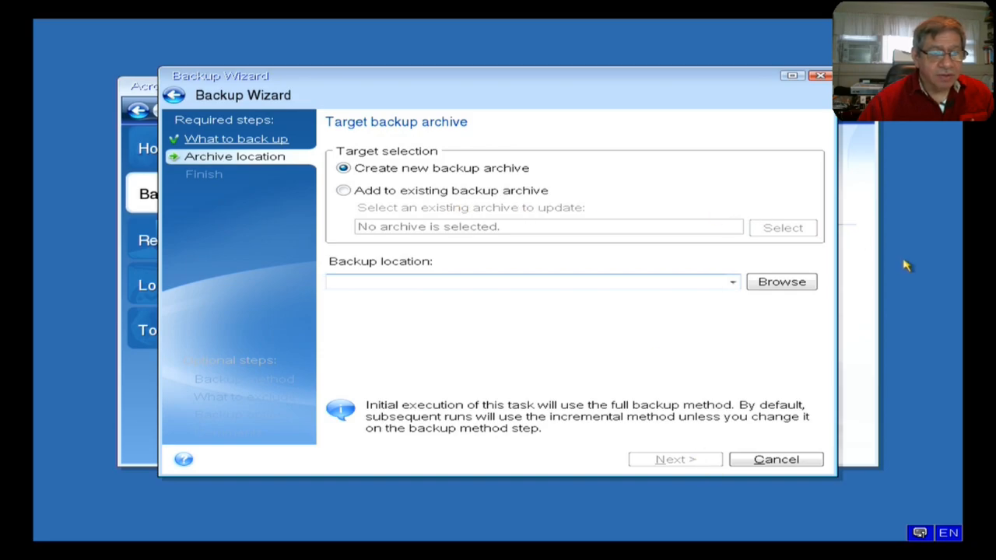
{"action": "mouse_move", "coordinate": [724, 257]}
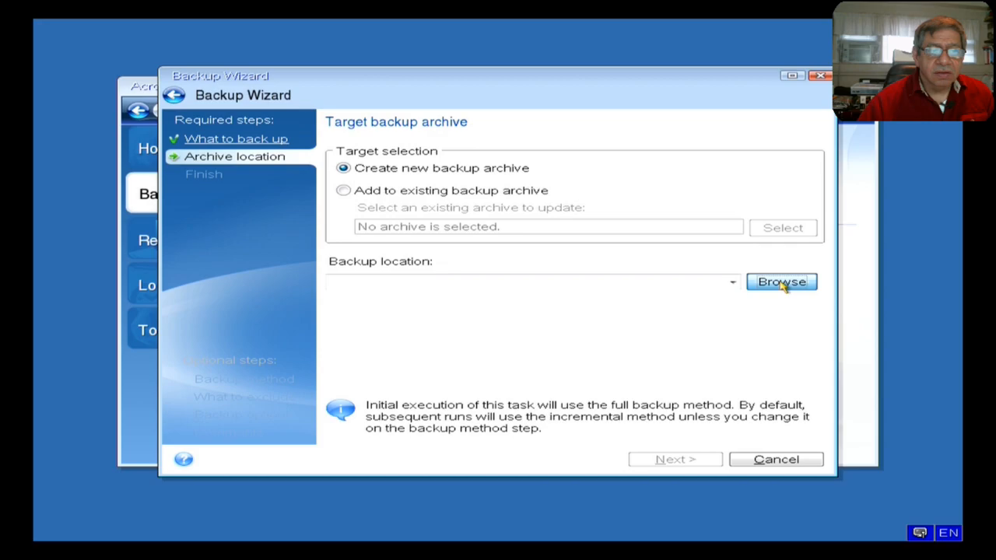
- Browse to and open New Volume (G:) as the archive destination
{"action": "left_click", "coordinate": [782, 281]}
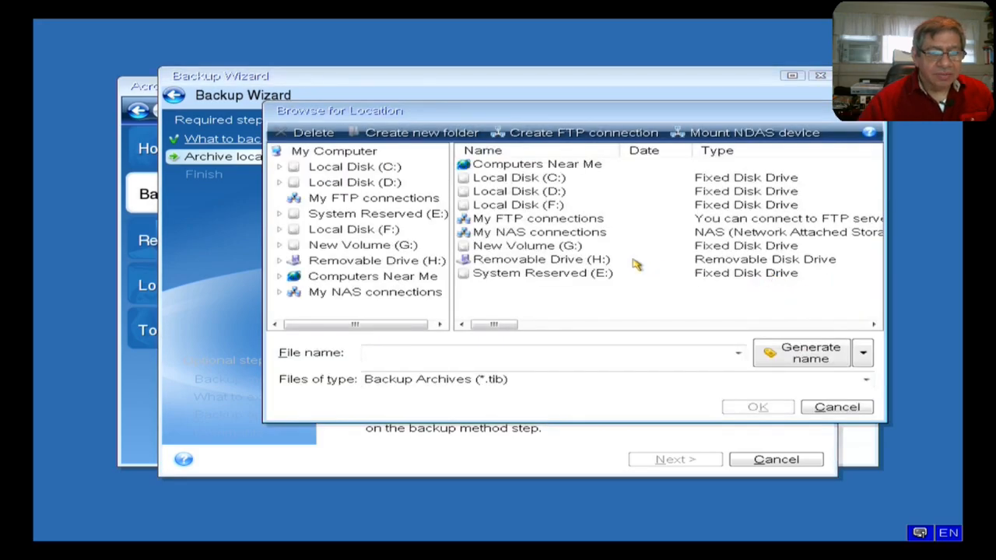
{"action": "mouse_move", "coordinate": [482, 302]}
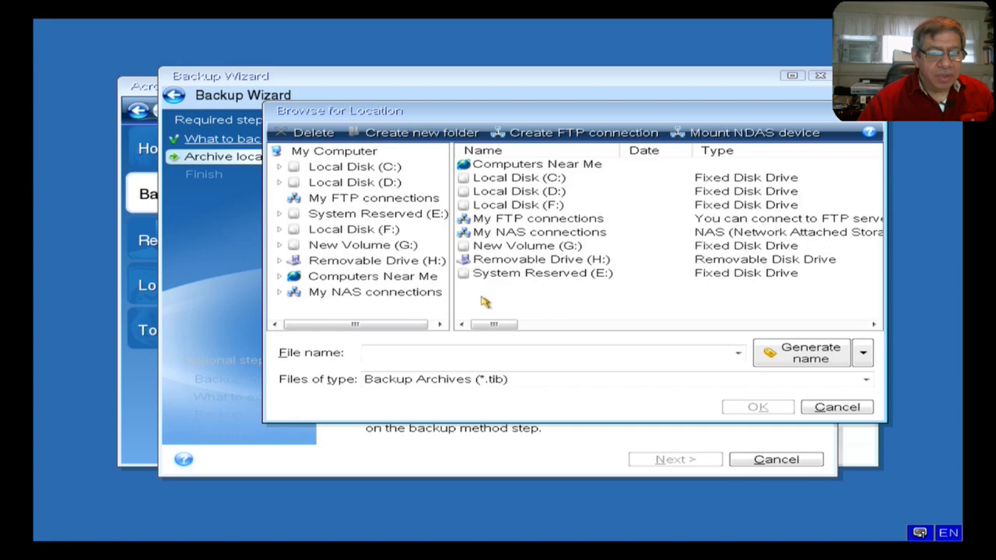
{"action": "mouse_move", "coordinate": [473, 322]}
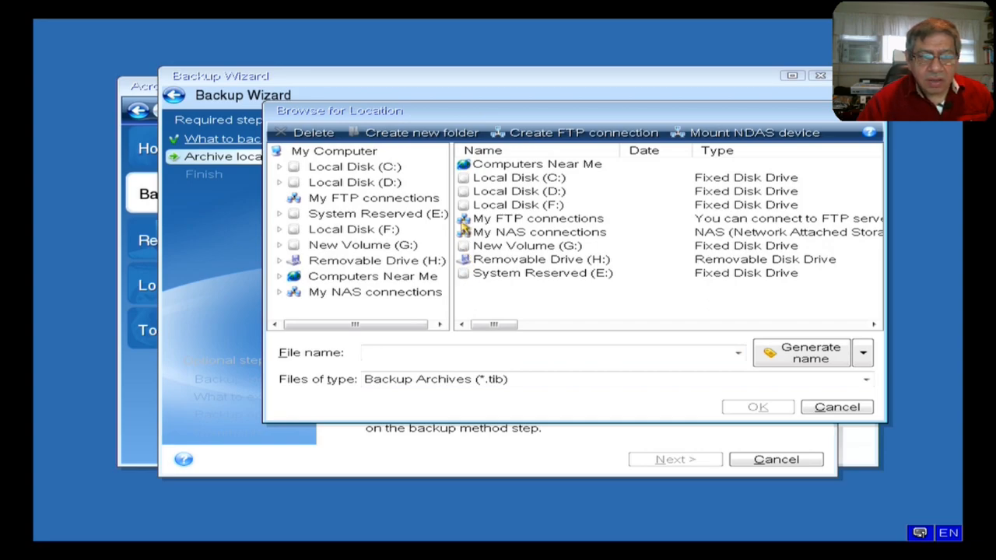
{"action": "mouse_move", "coordinate": [633, 223]}
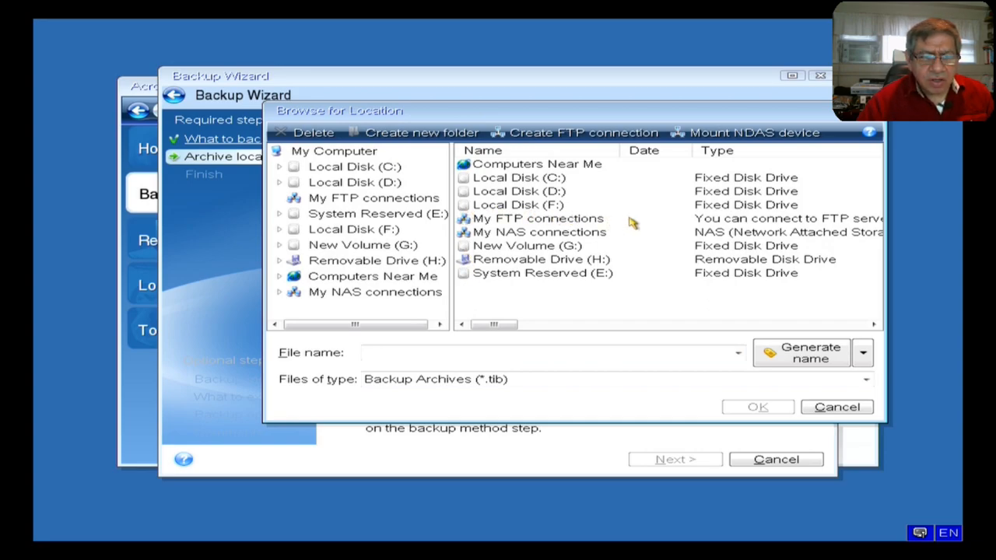
{"action": "mouse_move", "coordinate": [467, 249]}
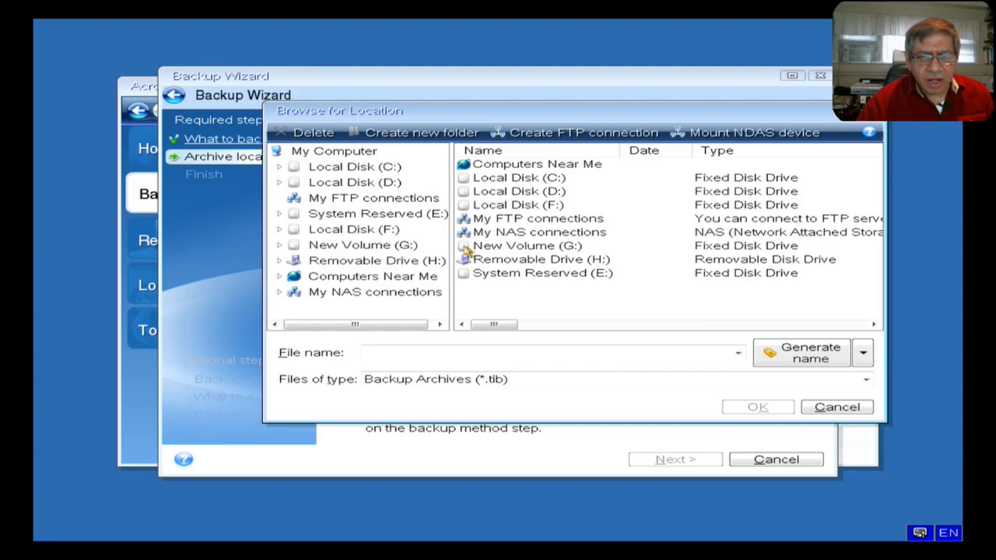
{"action": "left_click", "coordinate": [527, 245]}
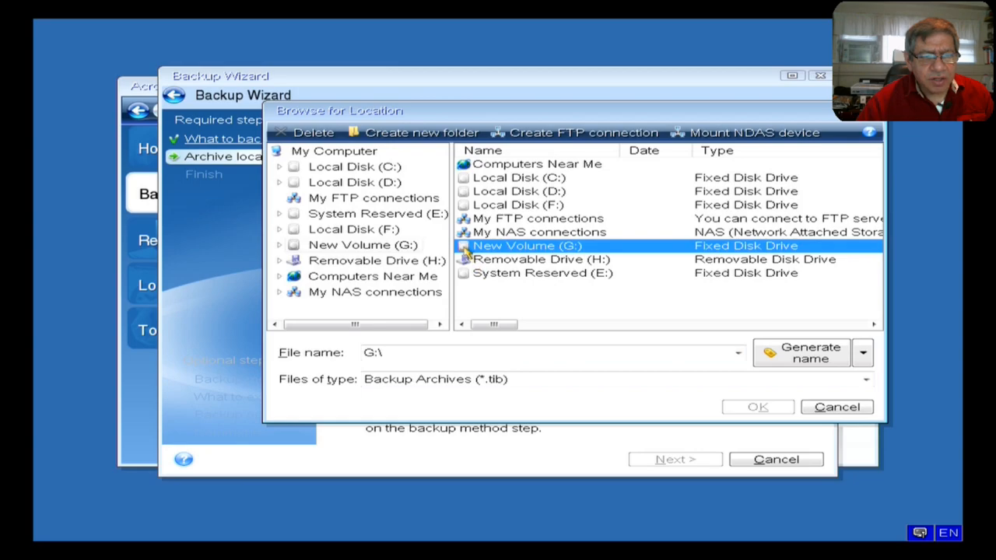
{"action": "double_click", "coordinate": [527, 245]}
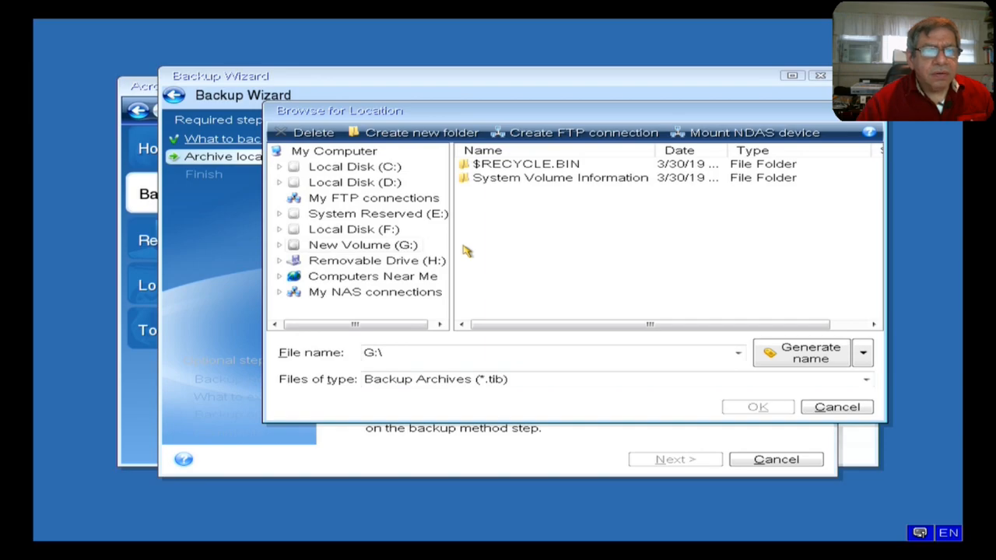
{"action": "mouse_move", "coordinate": [461, 263]}
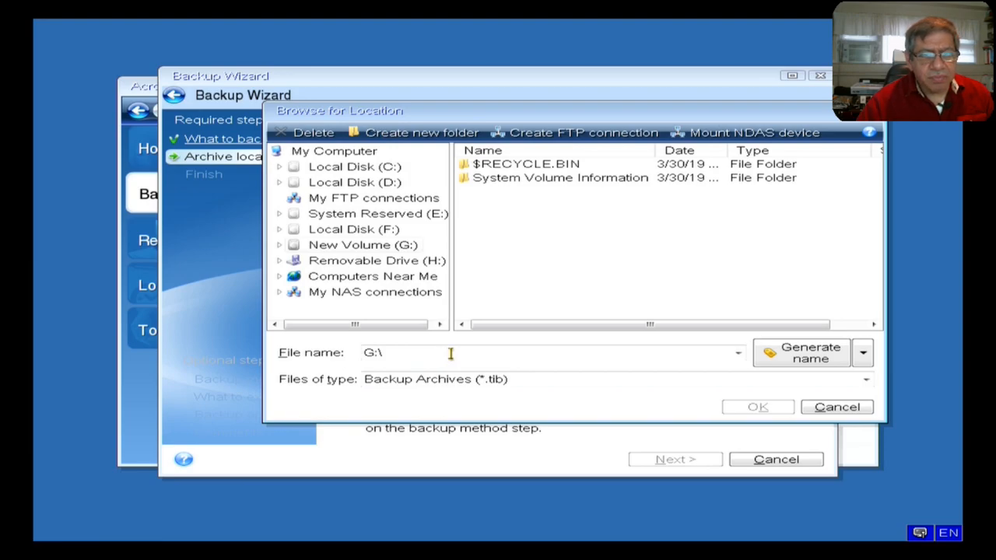
{"action": "mouse_move", "coordinate": [643, 349]}
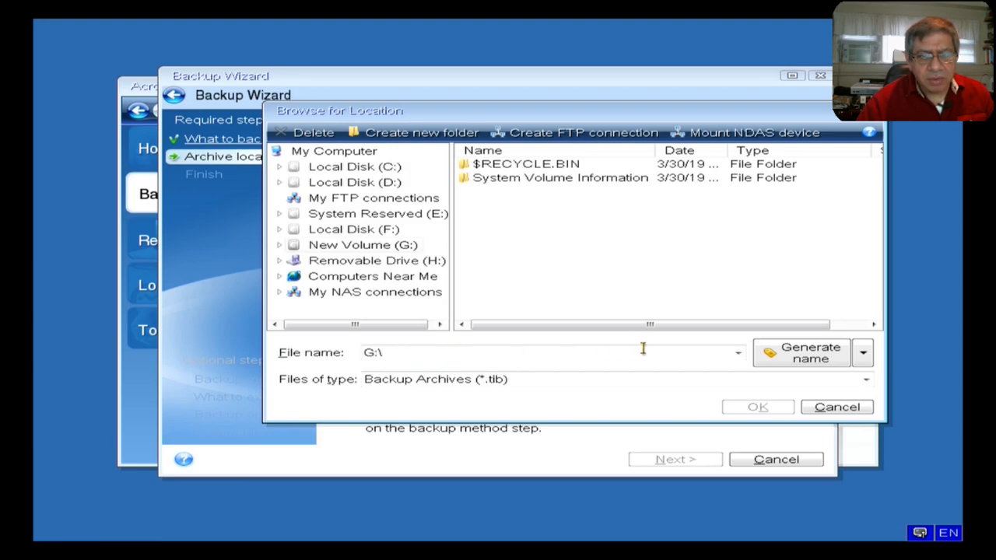
{"action": "mouse_move", "coordinate": [809, 358]}
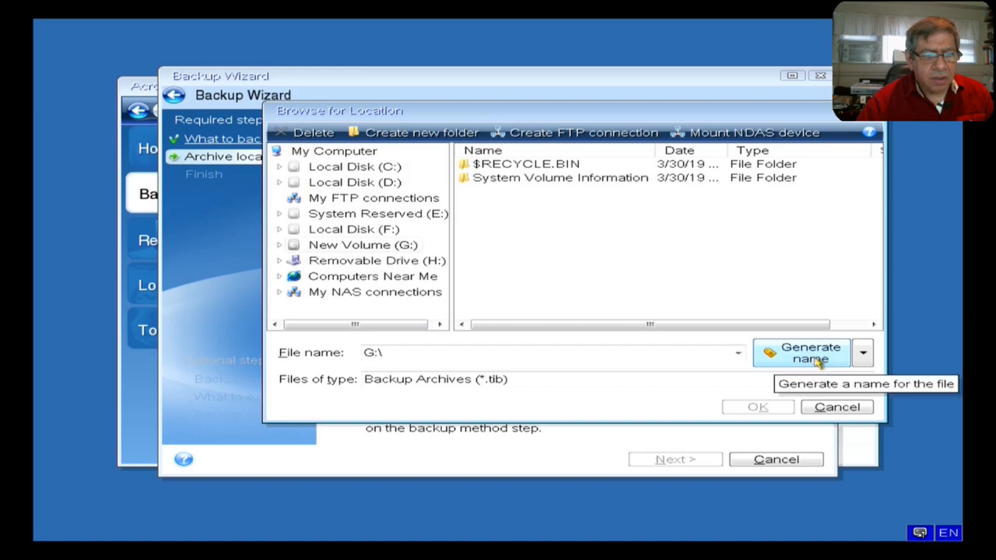
- Replace the generated name MyBackup with 'HP Den Leg 1tb' on G: and confirm
{"action": "left_click", "coordinate": [801, 352]}
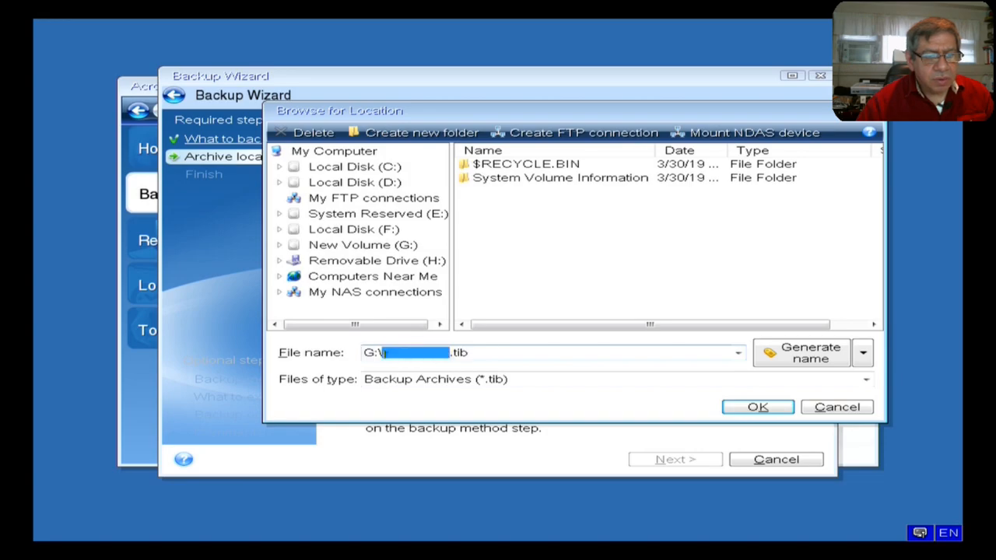
{"action": "type", "text": "MyBackup"}
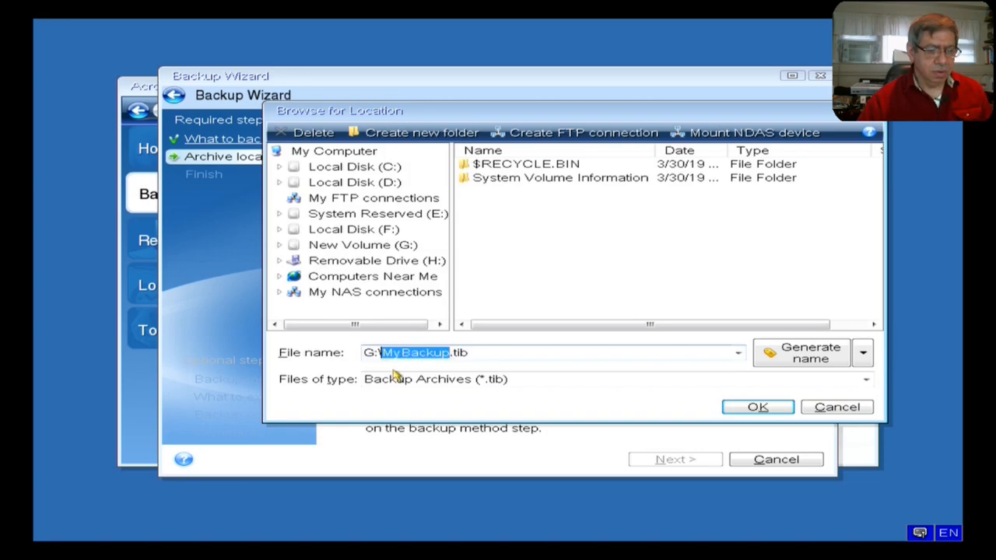
{"action": "type", "text": "H"}
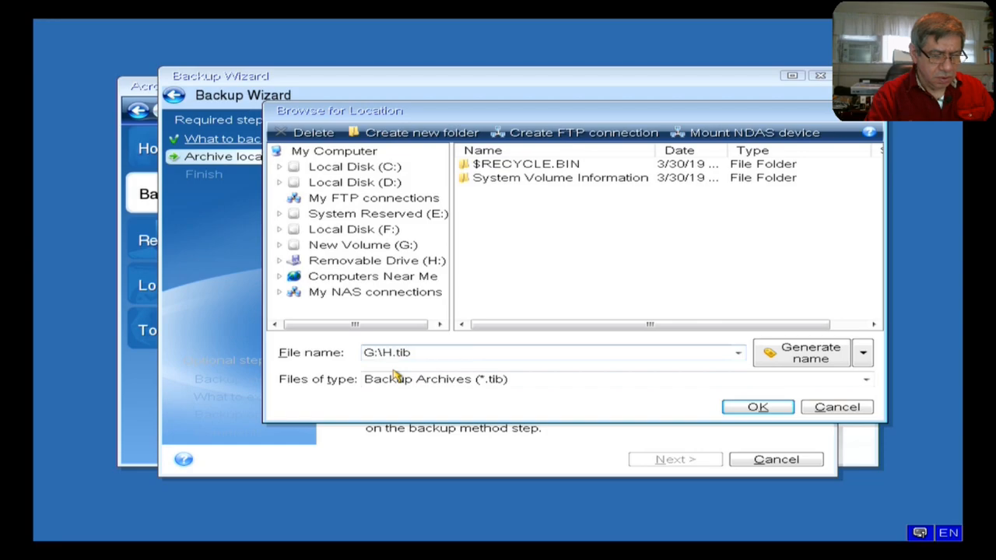
{"action": "type", "text": "P Den"}
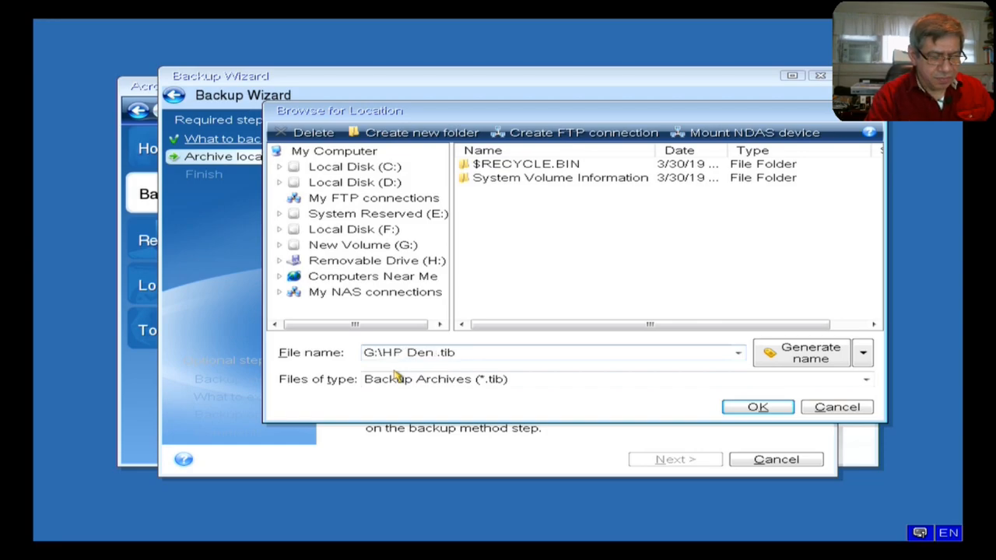
{"action": "type", "text": "Leg"}
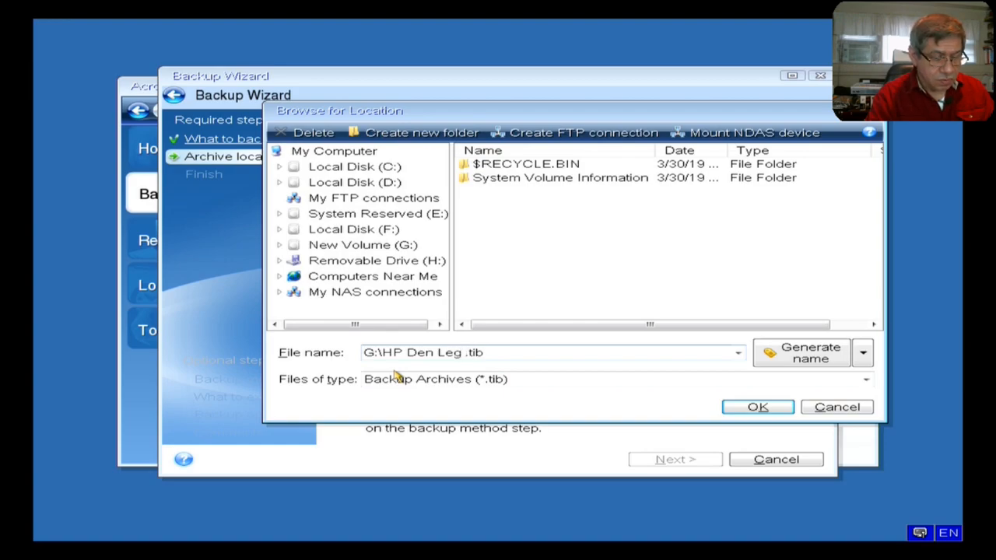
{"action": "type", "text": "1tb"}
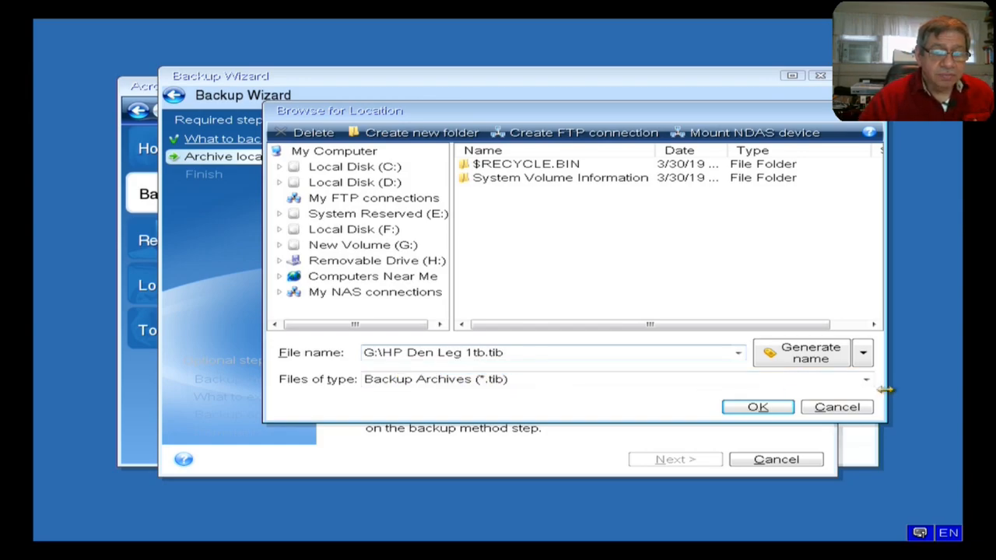
{"action": "left_click", "coordinate": [756, 406]}
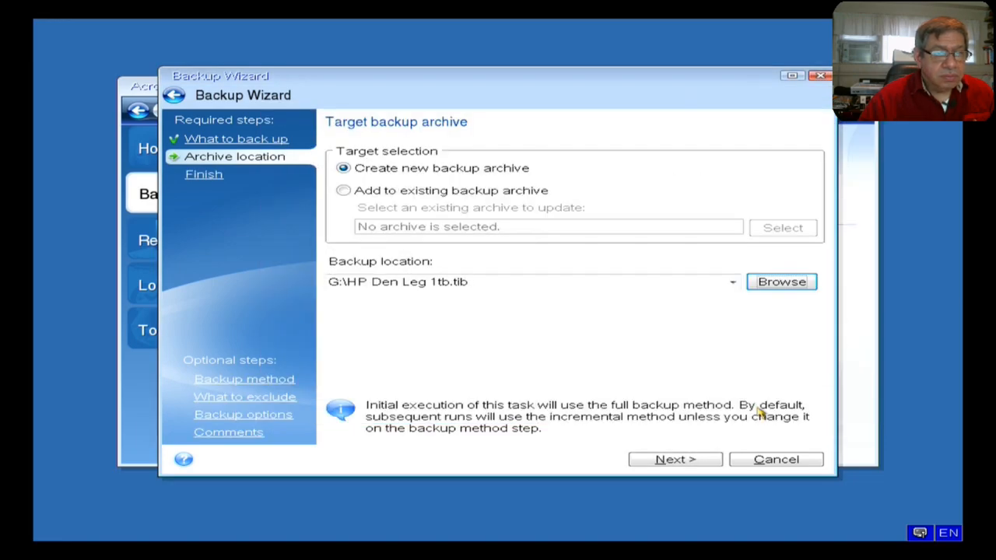
{"action": "mouse_move", "coordinate": [436, 177]}
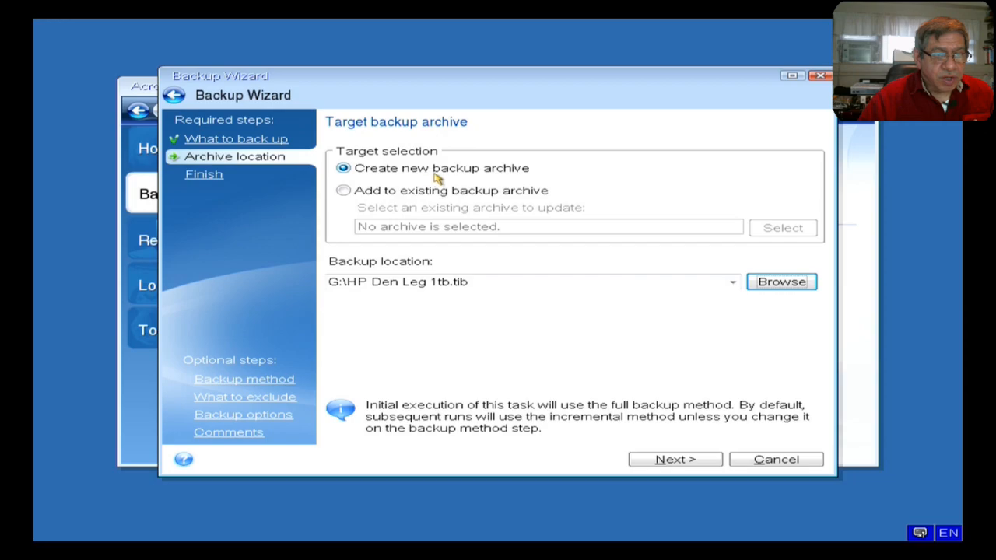
{"action": "mouse_move", "coordinate": [448, 178]}
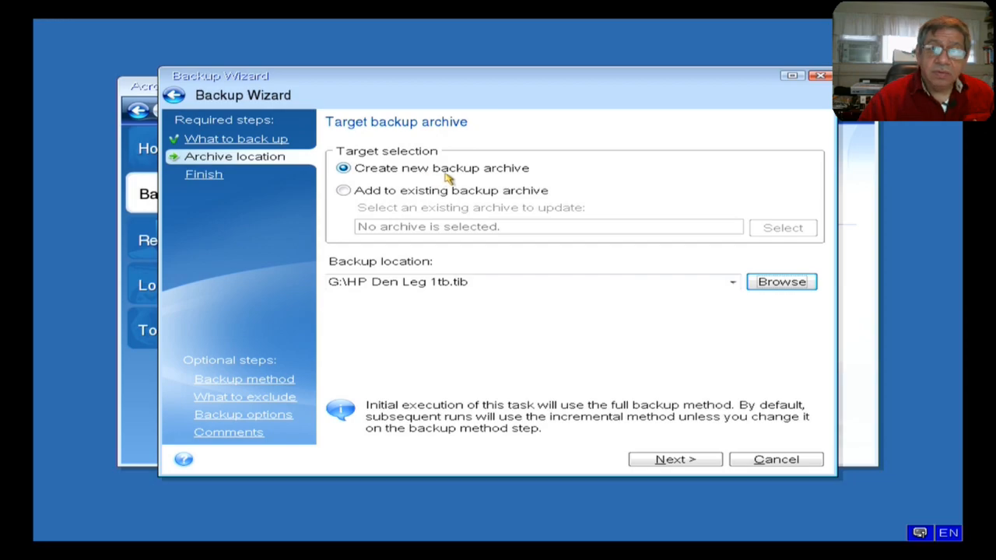
{"action": "mouse_move", "coordinate": [393, 309]}
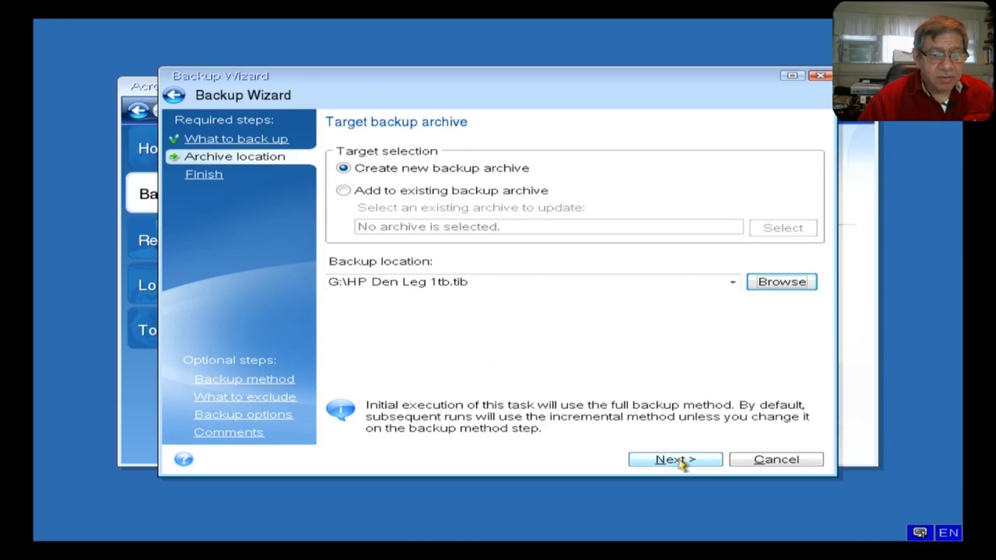
- Accept G:\HP Den Leg 1tb.tib and move on to the Summary page
{"action": "left_click", "coordinate": [675, 459]}
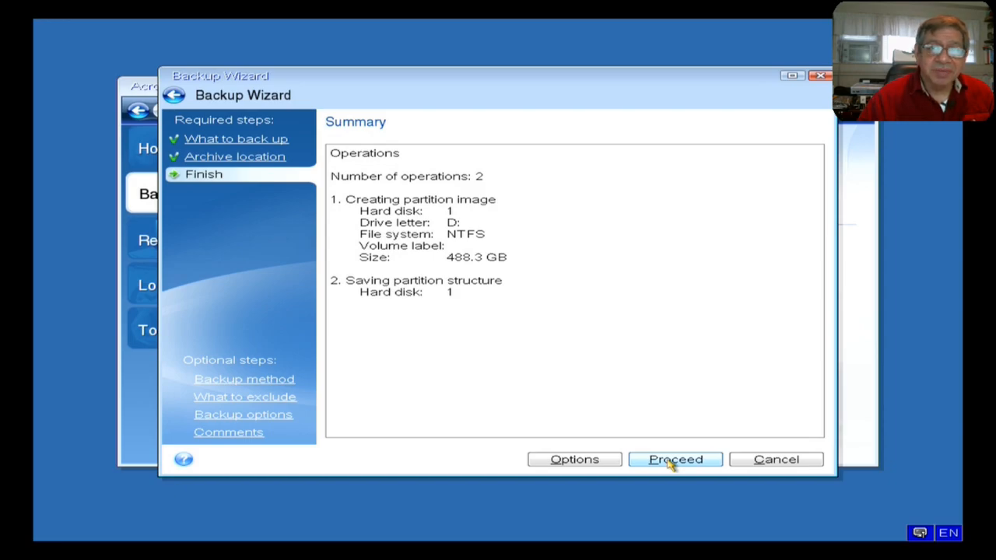
- Proceed with the backup of the 488.3 GB D: partition image
{"action": "left_click", "coordinate": [674, 459]}
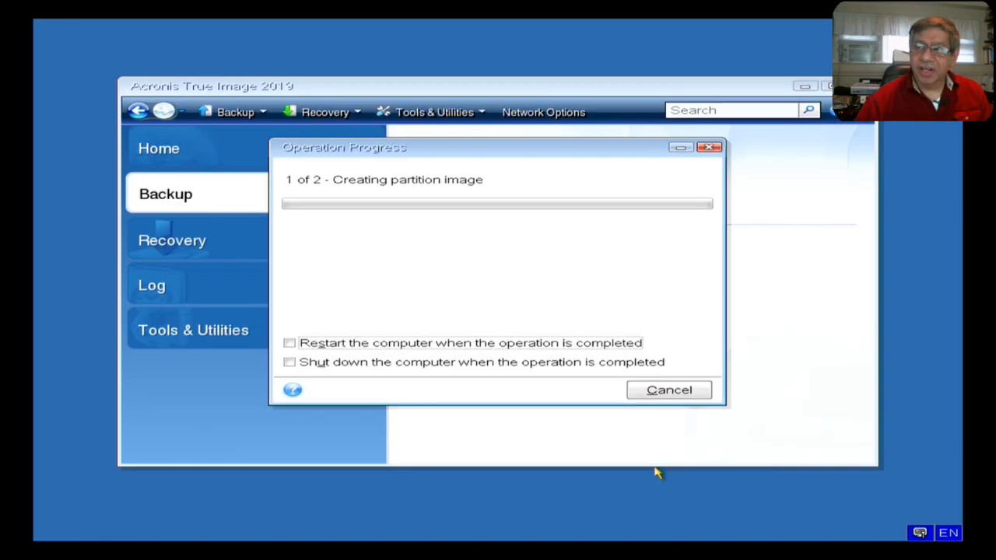